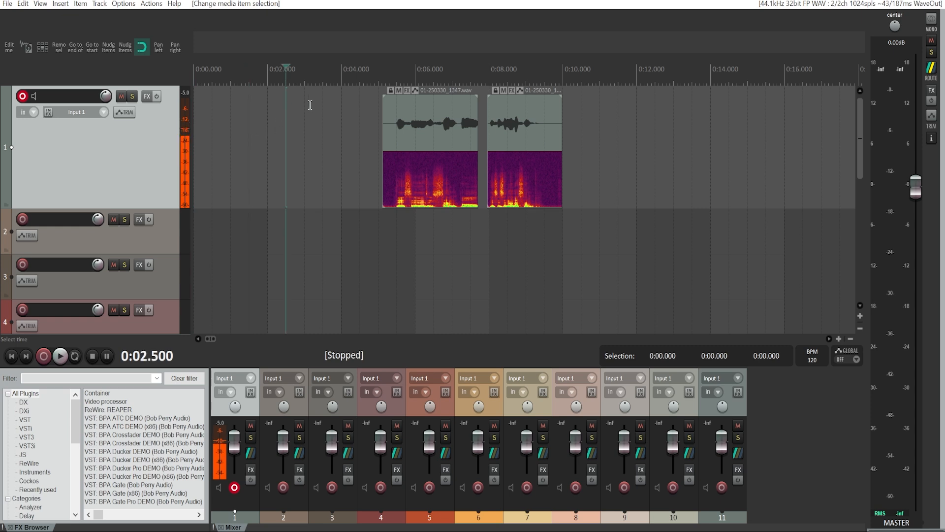
- Move the edit cursor from 2.5 to 3.0 seconds on the timeline
click(341, 69)
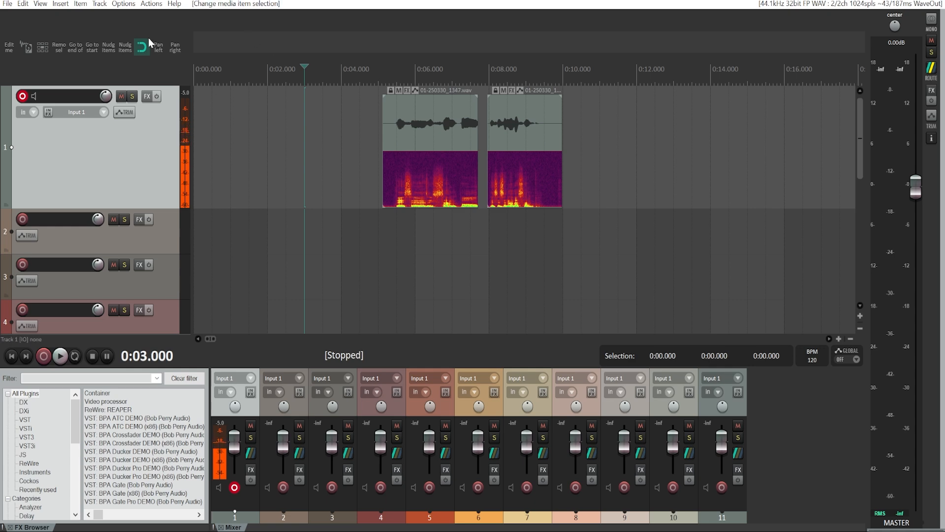
- Open Snap/Grid Settings from the Options menu
click(123, 4)
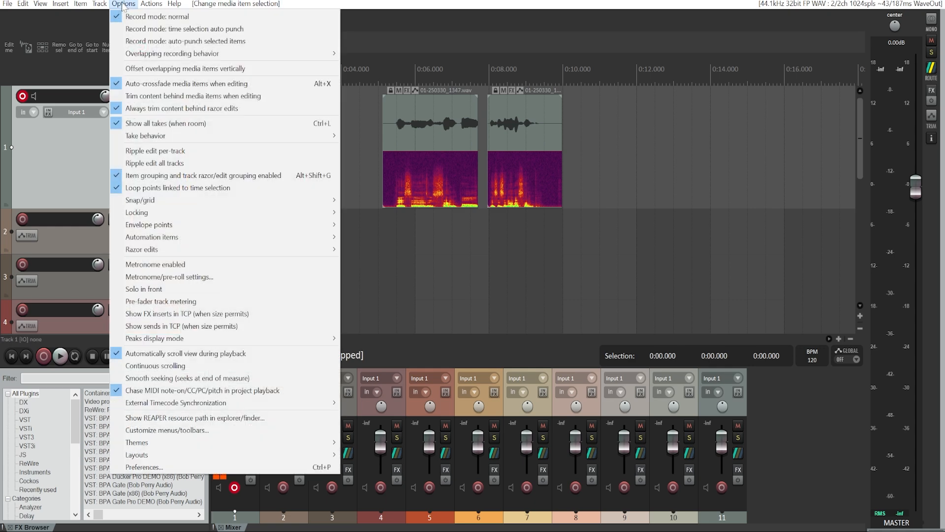
mouse_move(140, 200)
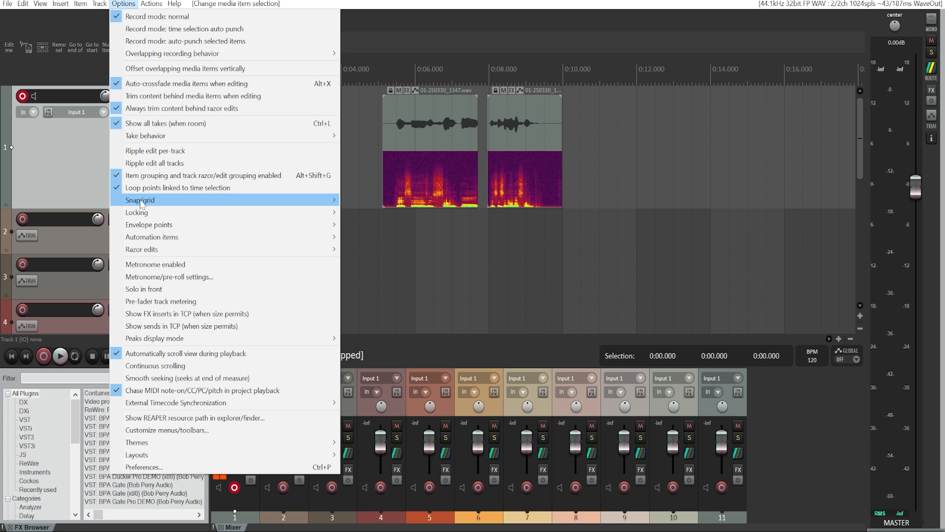
mouse_move(139, 199)
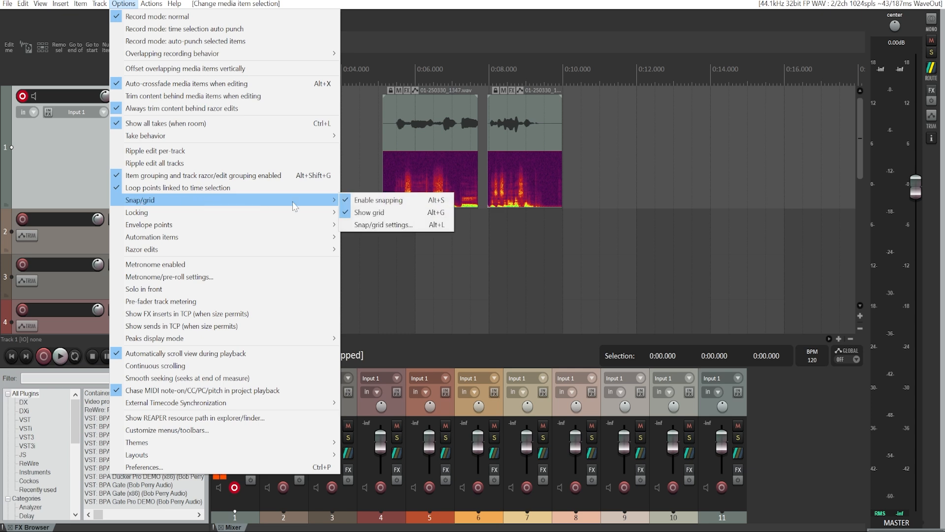
mouse_move(489, 229)
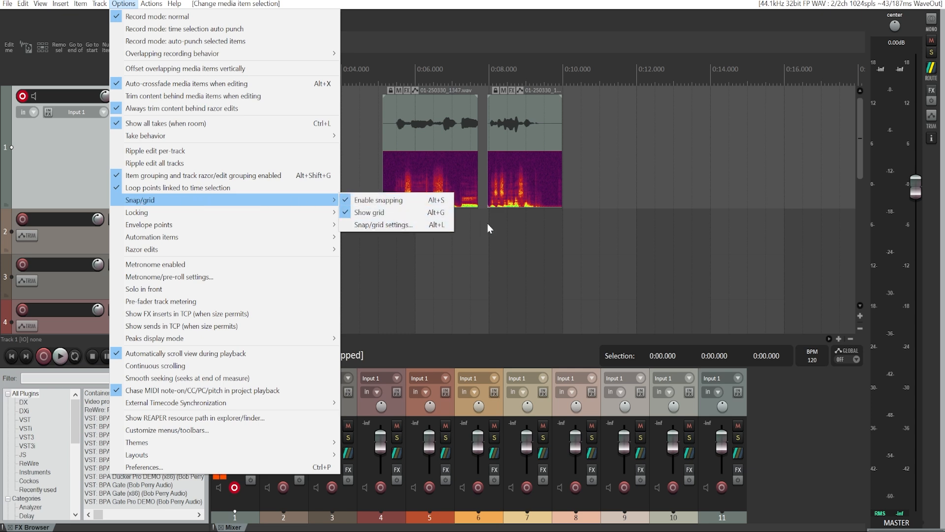
mouse_move(384, 224)
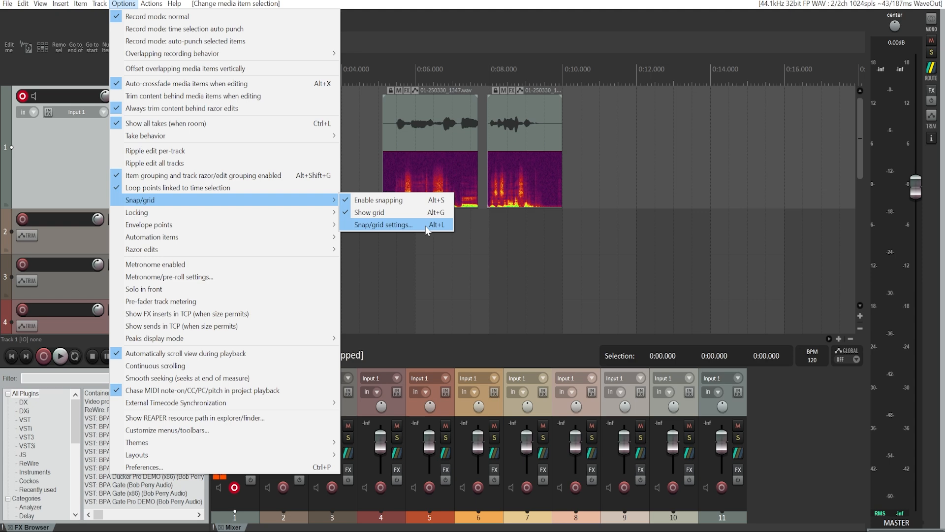
mouse_move(390, 240)
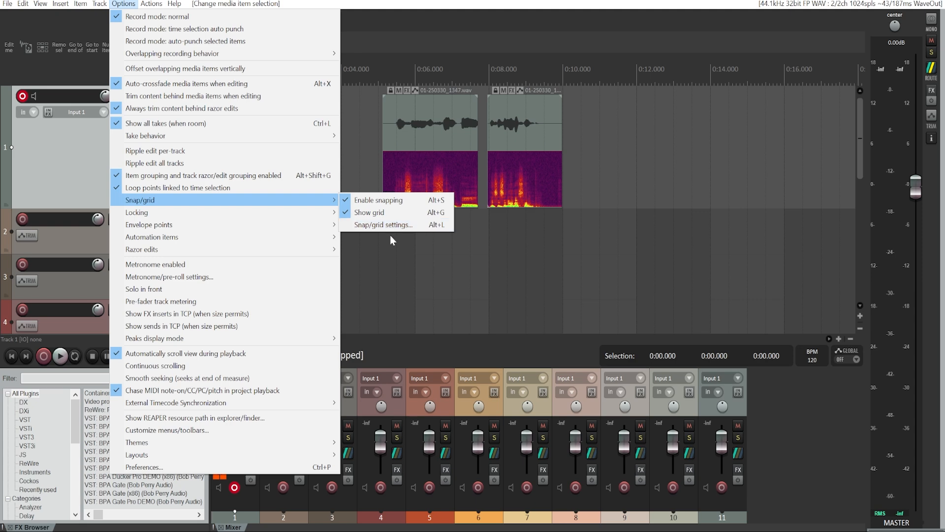
click(383, 225)
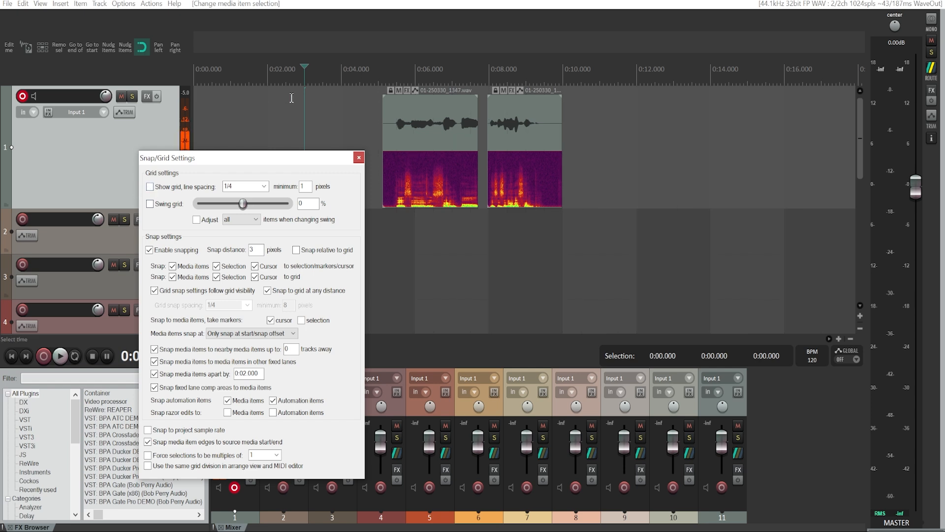
- Turn on Show grid and try 1/128 grid line spacing
click(358, 157)
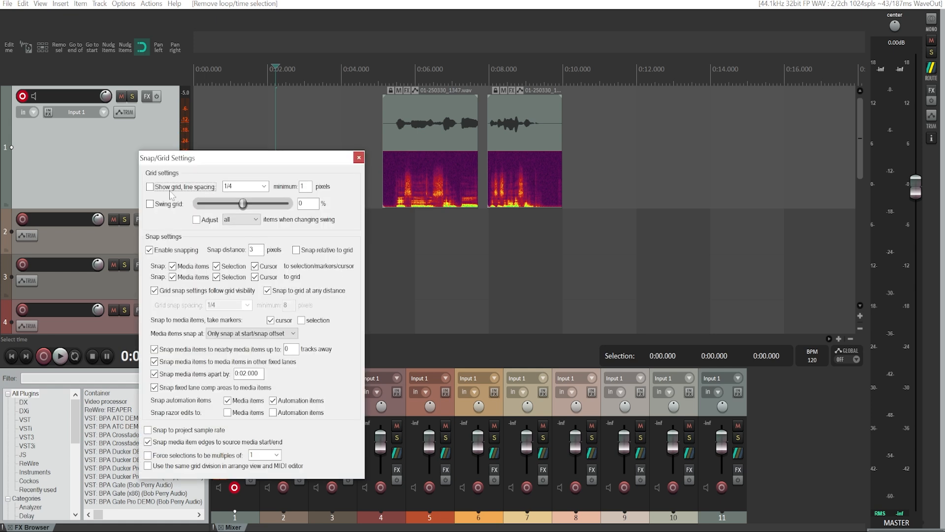
click(150, 186)
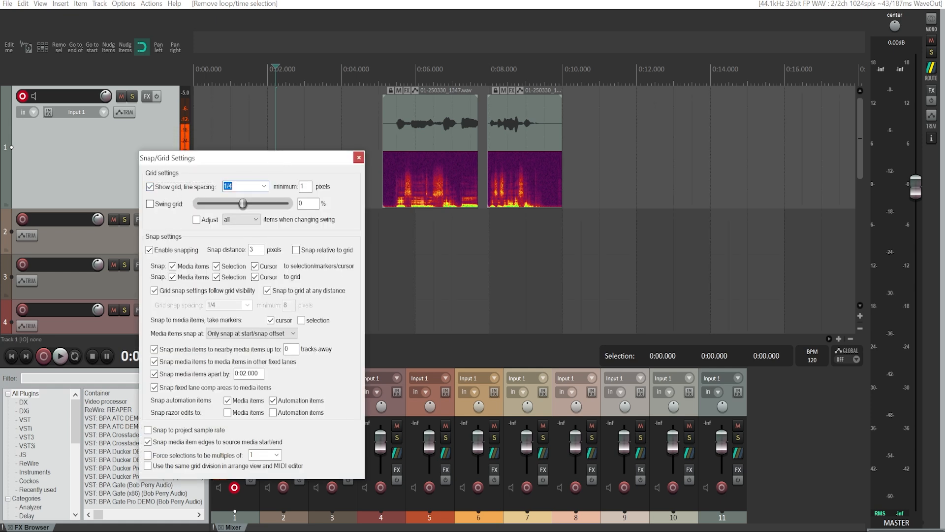
click(263, 185)
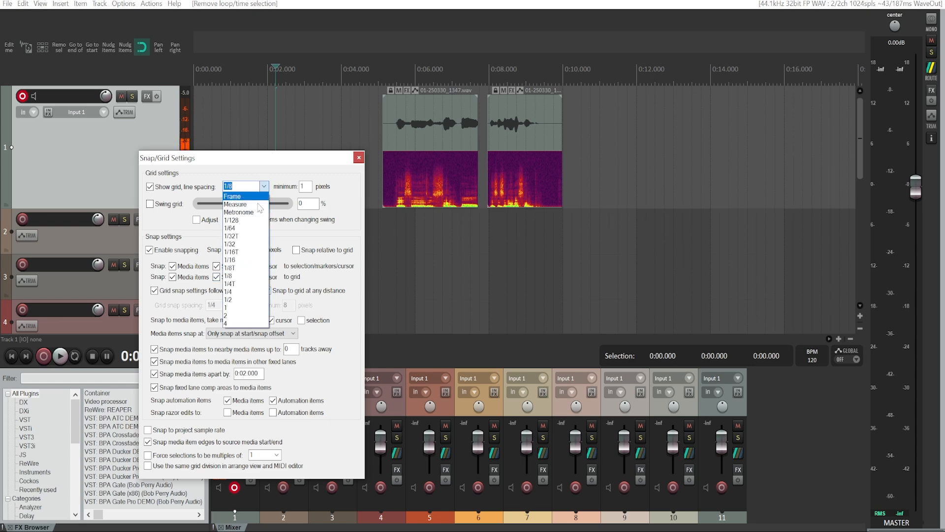
click(230, 220)
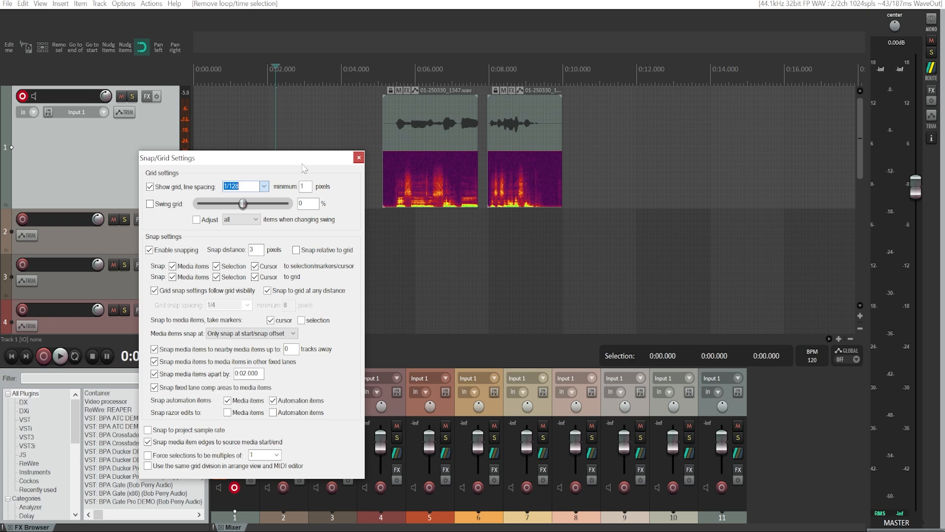
- Return the grid line spacing to 1/4
click(359, 158)
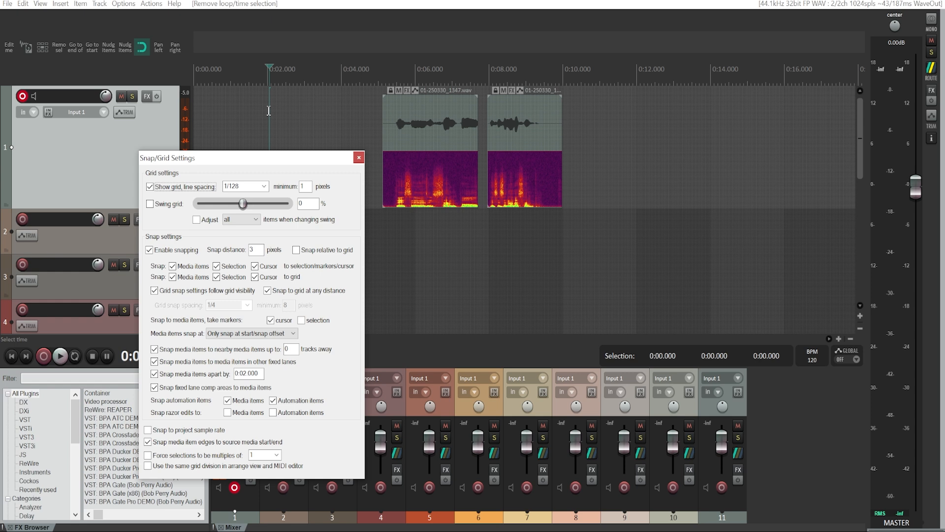
click(263, 185)
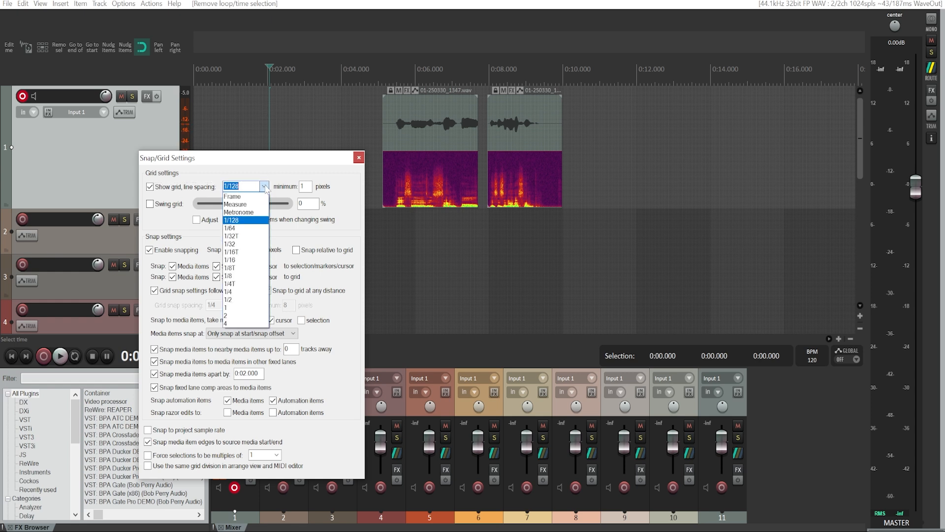
click(228, 284)
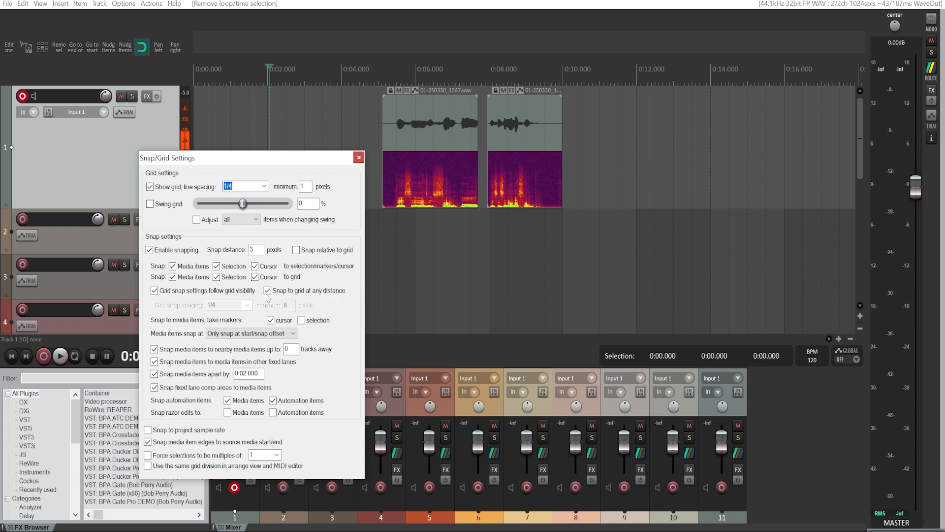
- Disable snap to grid at any distance, set 4-pixel grid minimum, and close settings
click(266, 290)
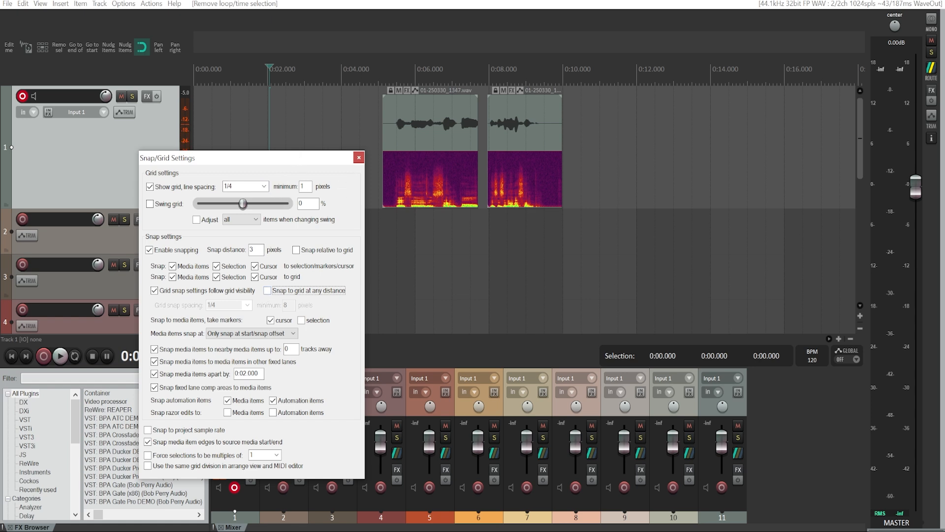
click(306, 186)
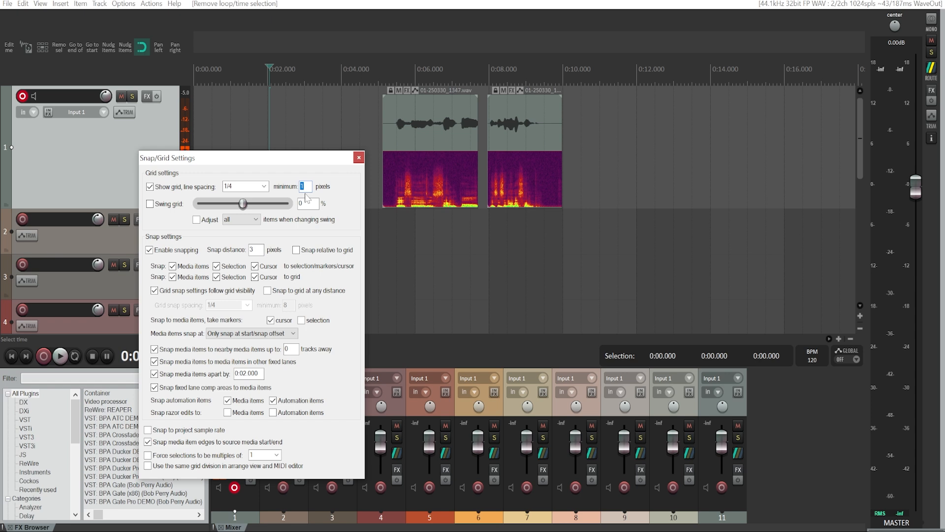
click(358, 158)
text(4)
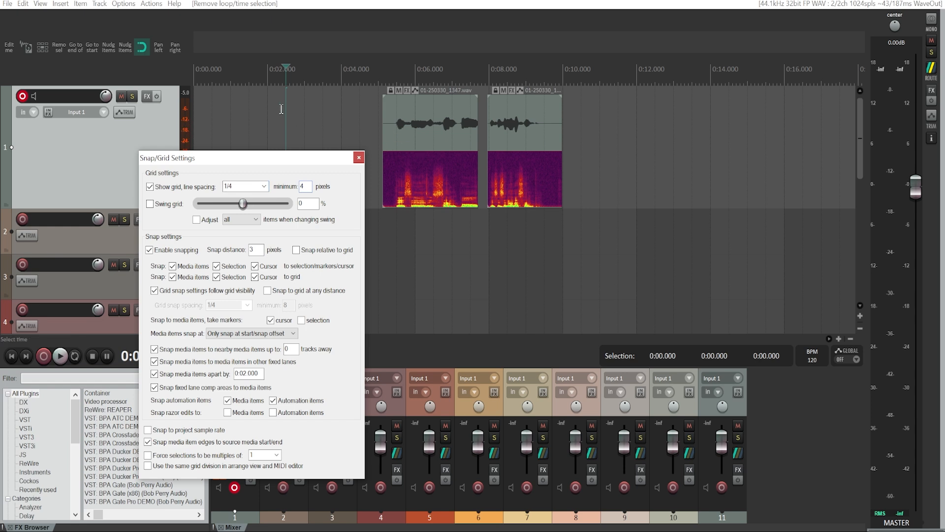
click(358, 158)
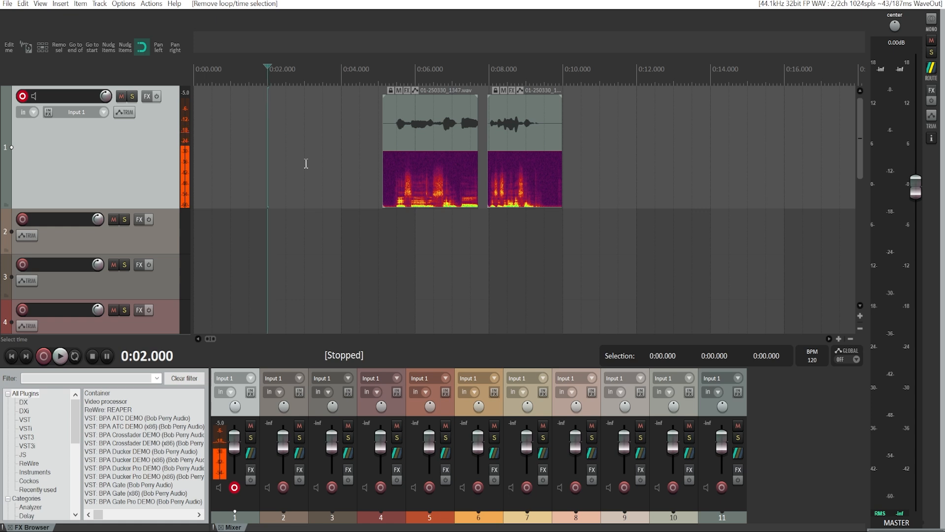
- Move the edit position to 2.5 seconds and reopen Snap/Grid Settings
click(288, 68)
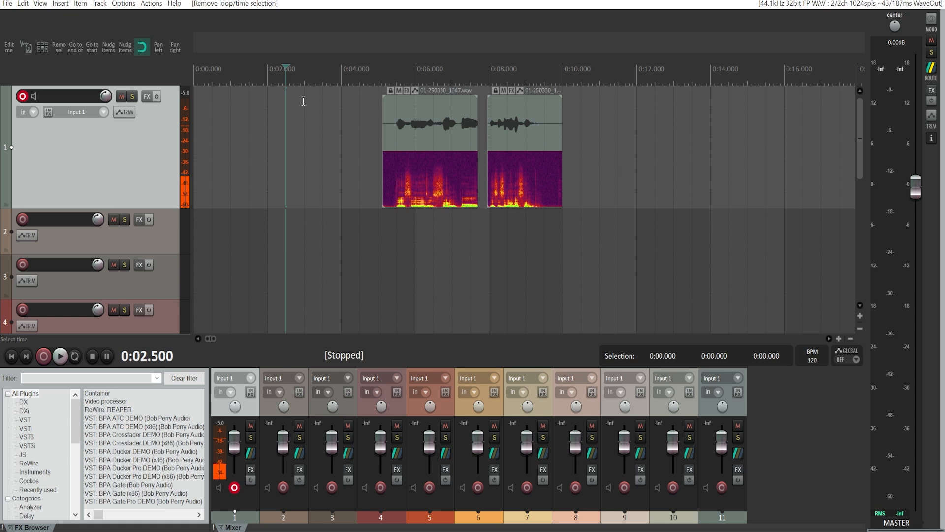
click(323, 68)
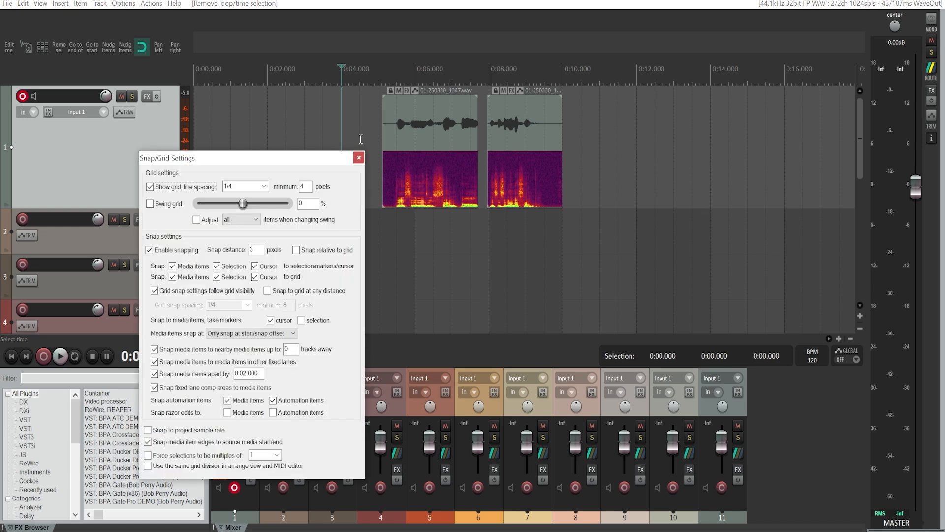
mouse_move(450, 276)
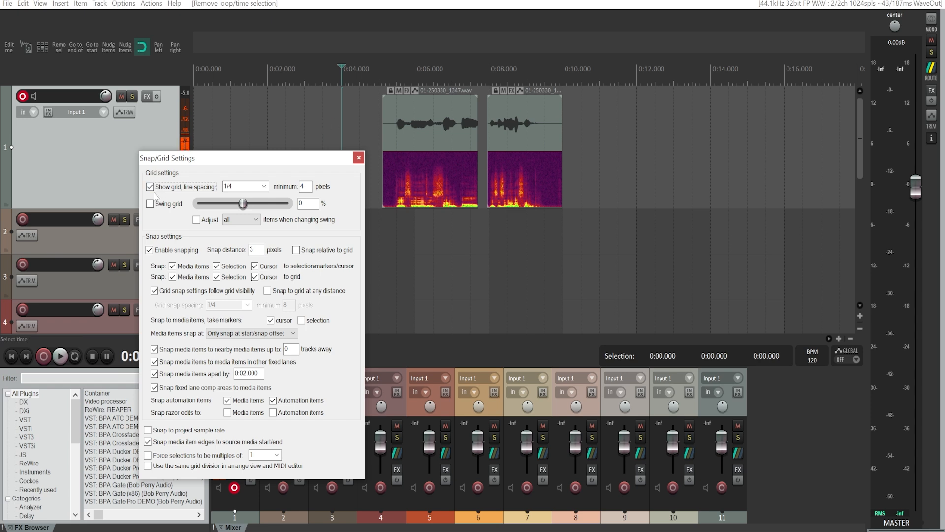
- Hide the grid, then reposition the two track 1 clips, first near 4 seconds
click(150, 186)
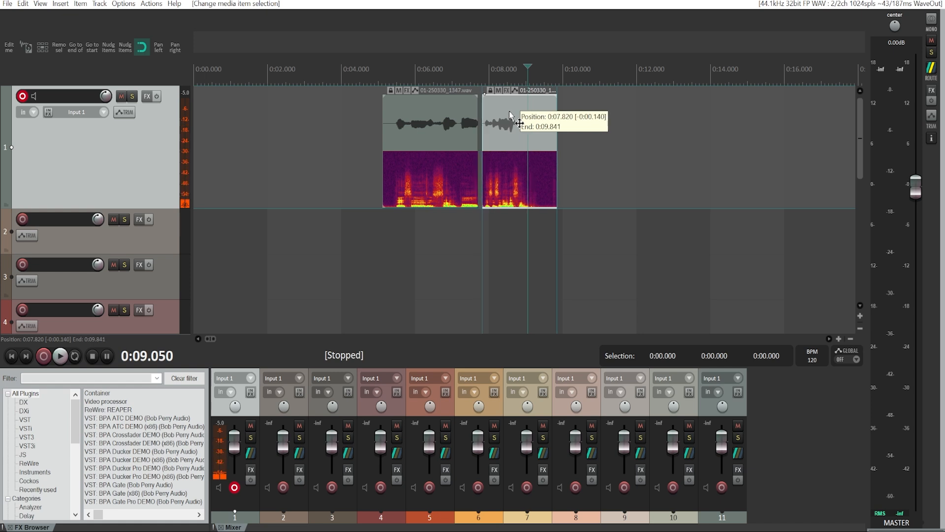
drag(510, 121, 525, 120)
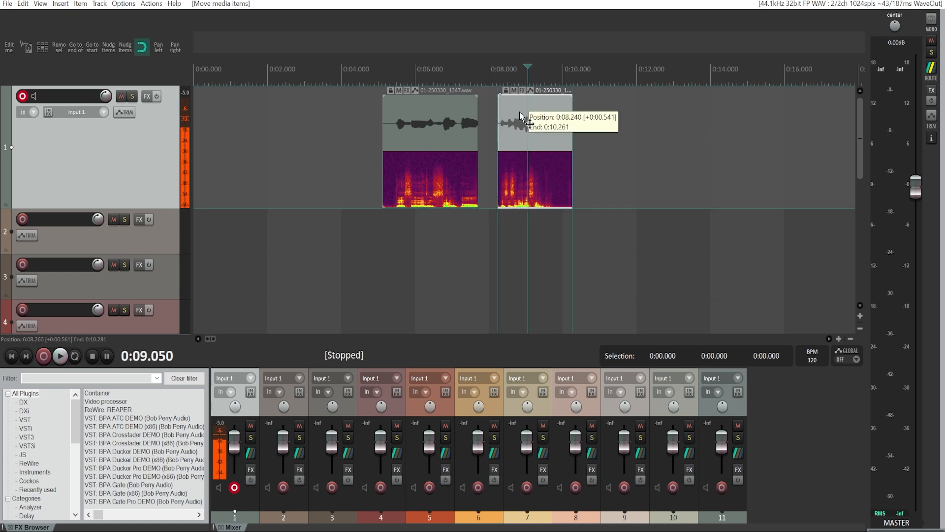
drag(527, 117, 509, 126)
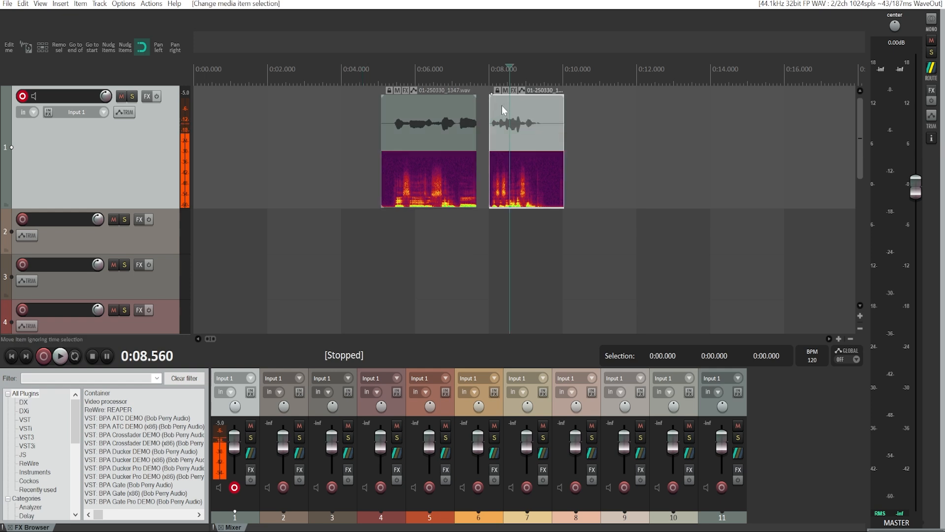
drag(528, 121, 519, 120)
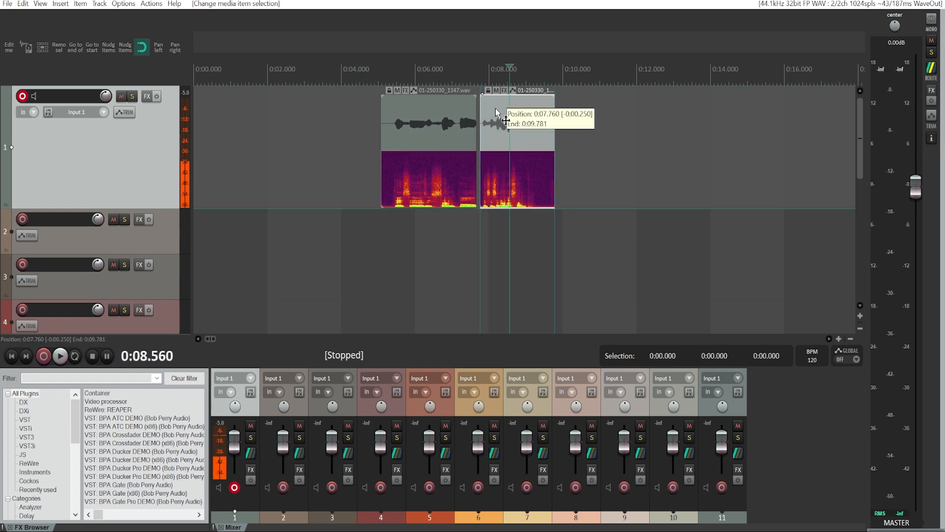
drag(517, 120, 511, 121)
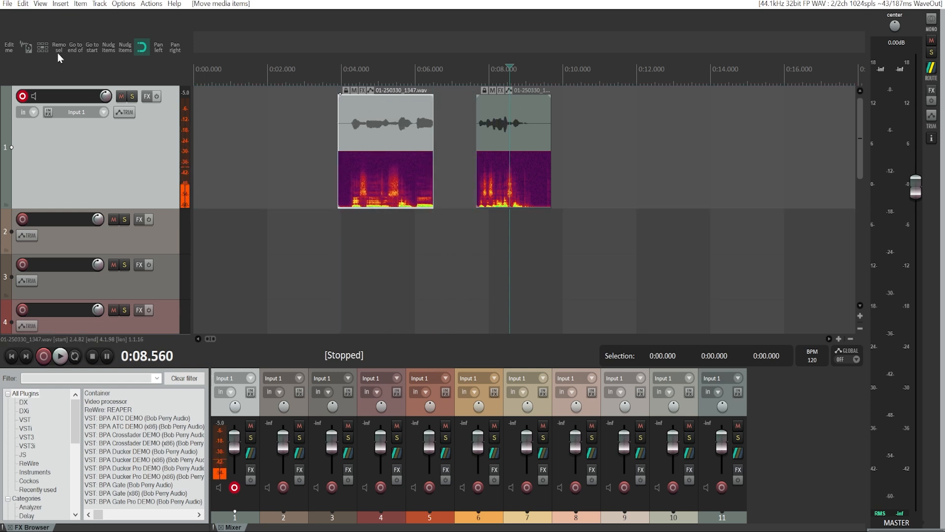
mouse_move(140, 49)
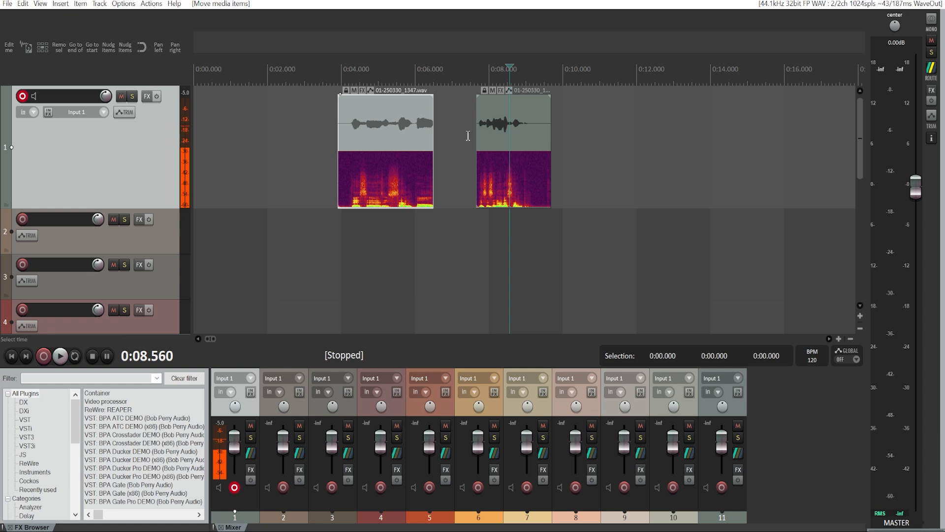
- Snap the second clip to the first clip's end, then leave a short gap
drag(512, 124, 467, 123)
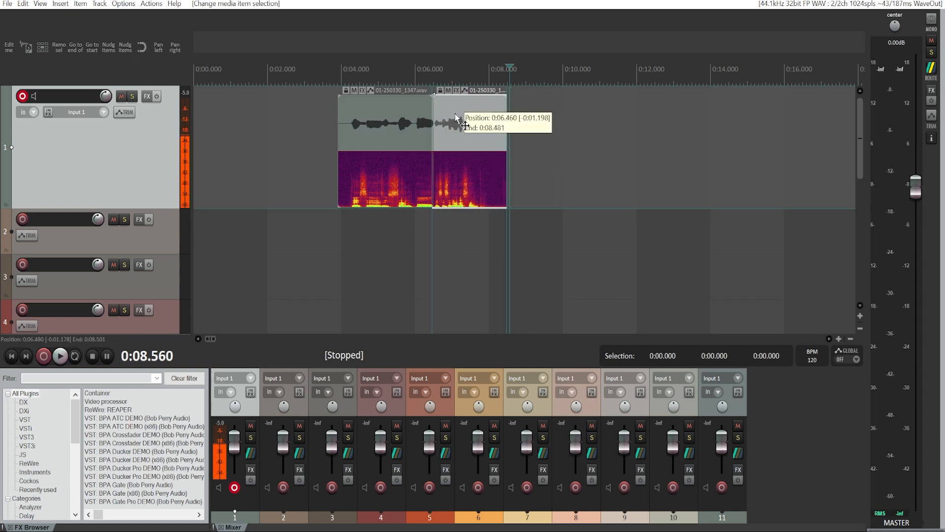
drag(455, 124, 486, 133)
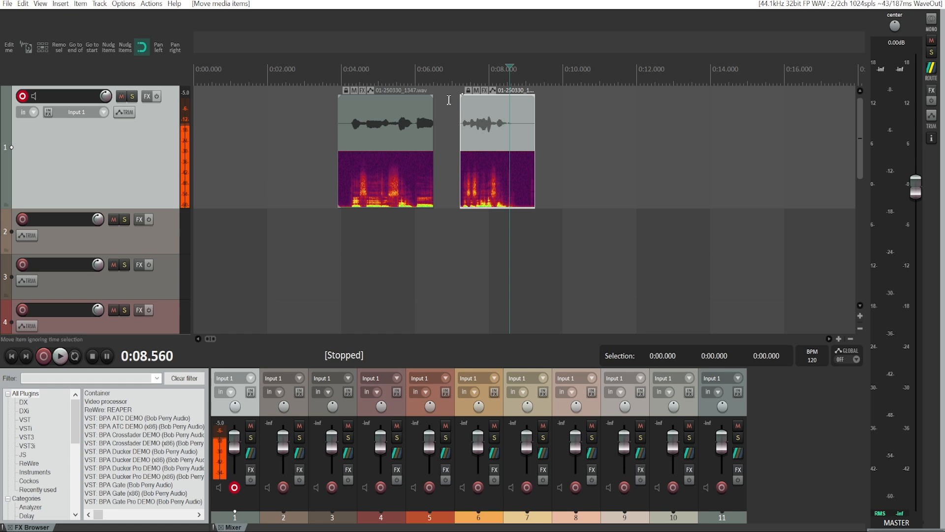
mouse_move(473, 126)
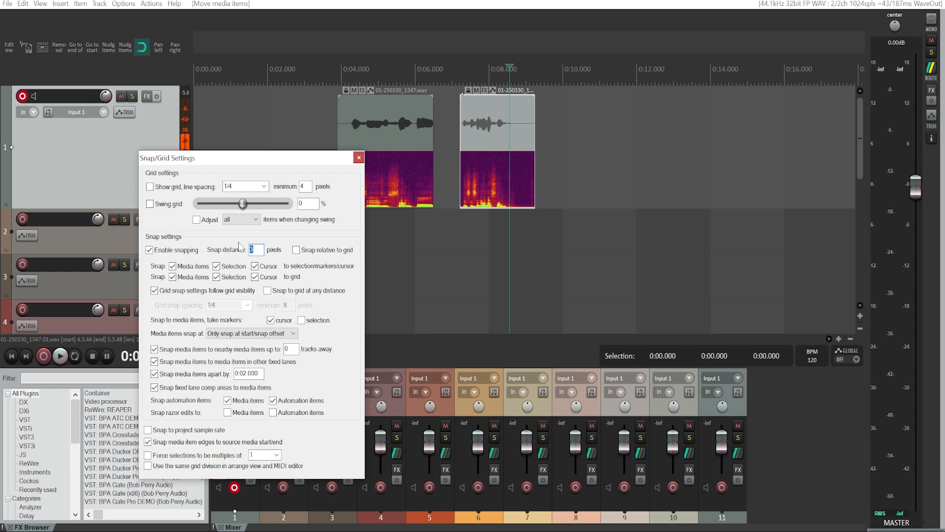
- Set snap distance to 15 pixels and test-drag the second clip back near 7.2 seconds
text(15)
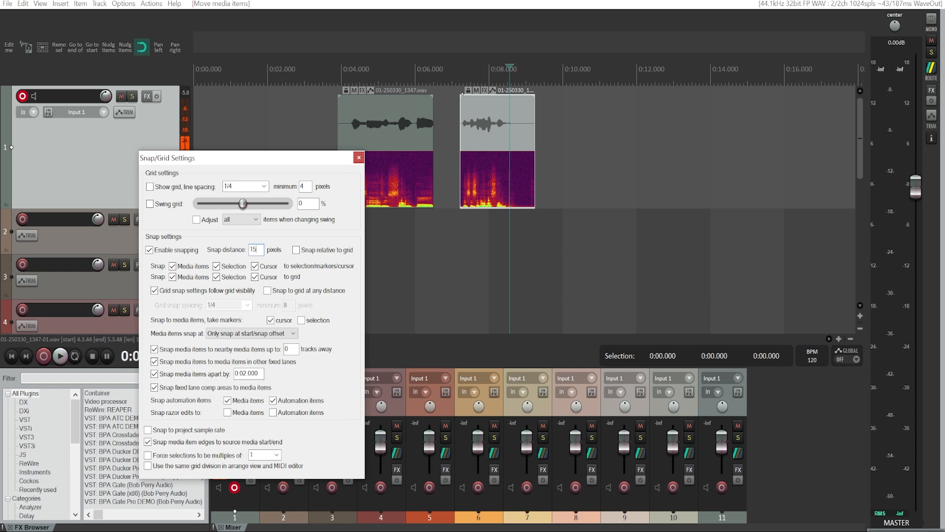
click(359, 158)
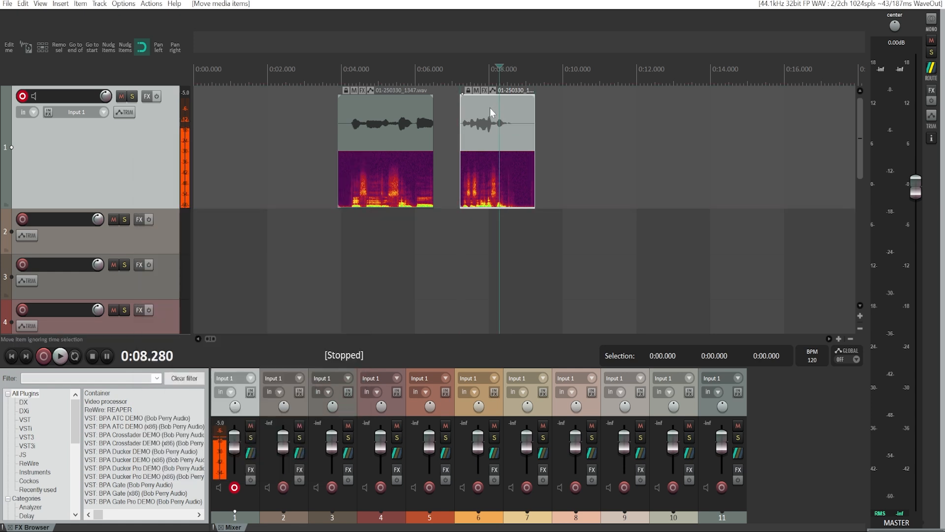
drag(497, 124, 464, 121)
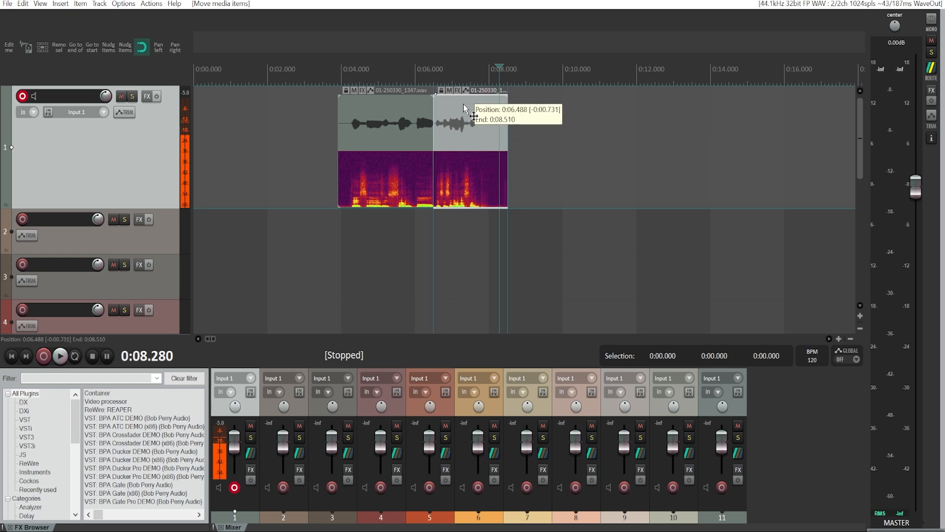
drag(467, 120, 476, 117)
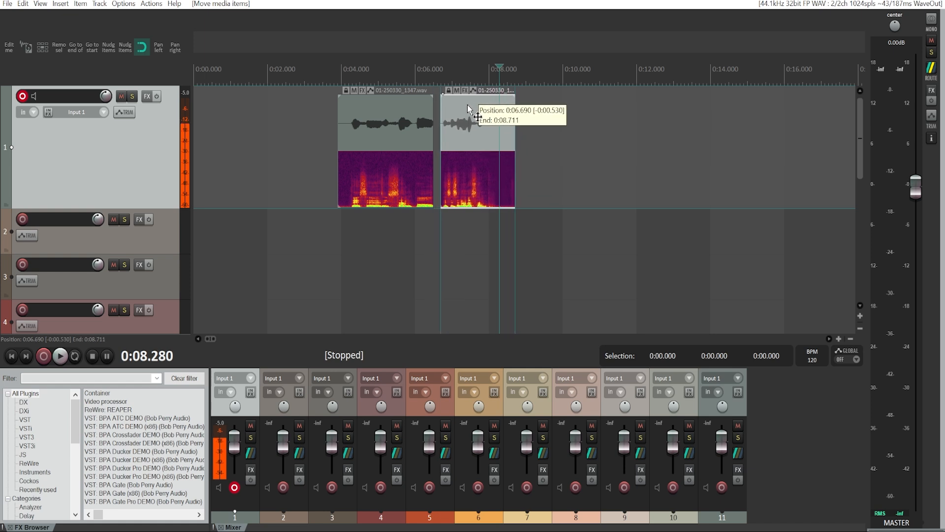
drag(476, 115, 462, 115)
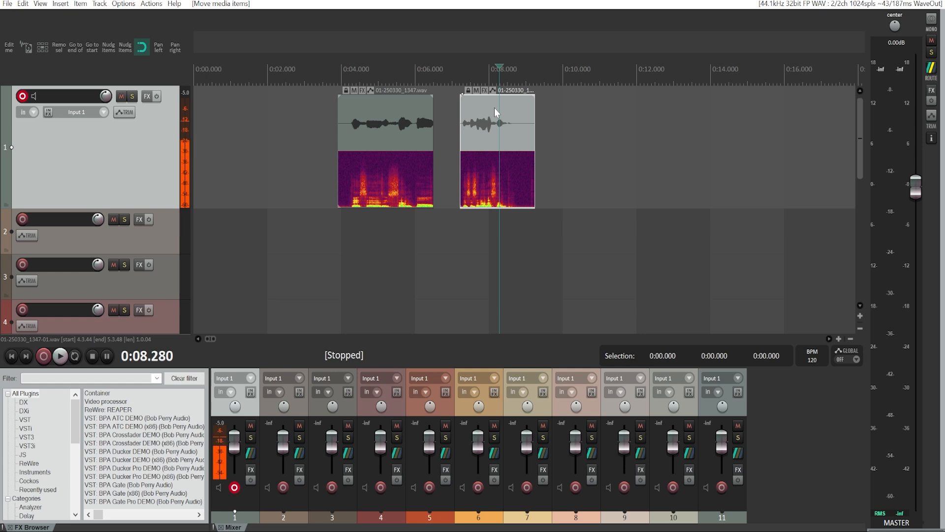
click(496, 121)
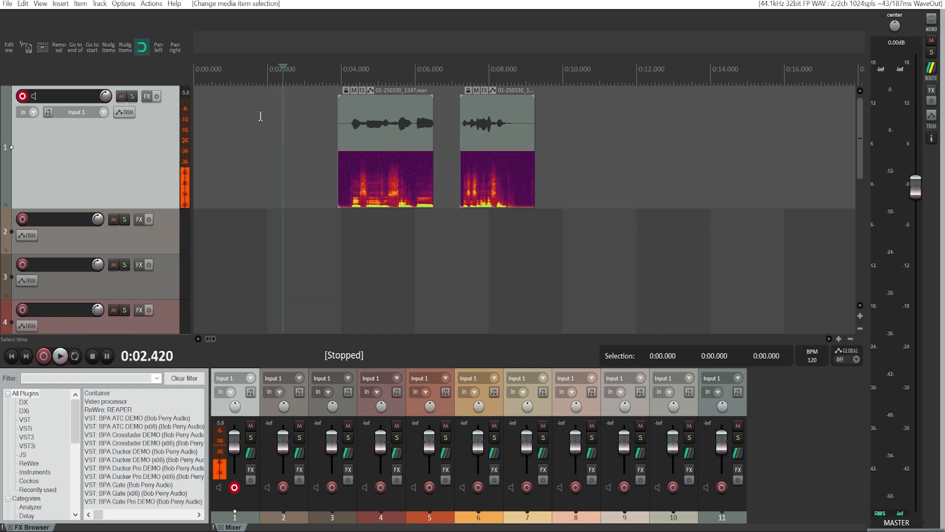
click(233, 69)
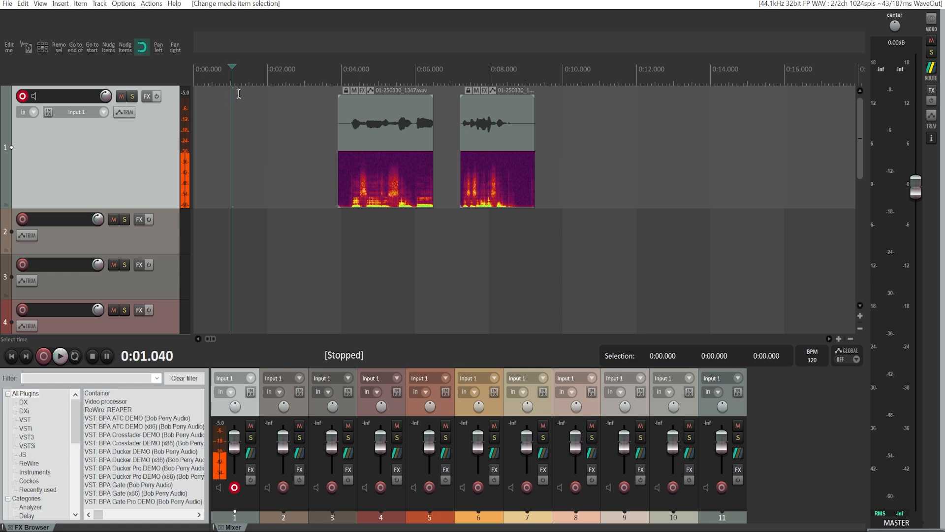
click(315, 69)
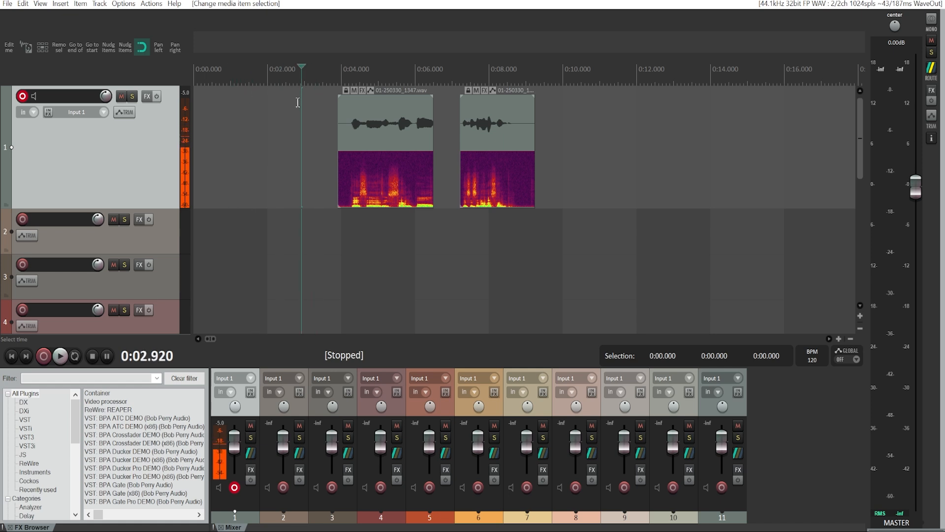
mouse_move(604, 179)
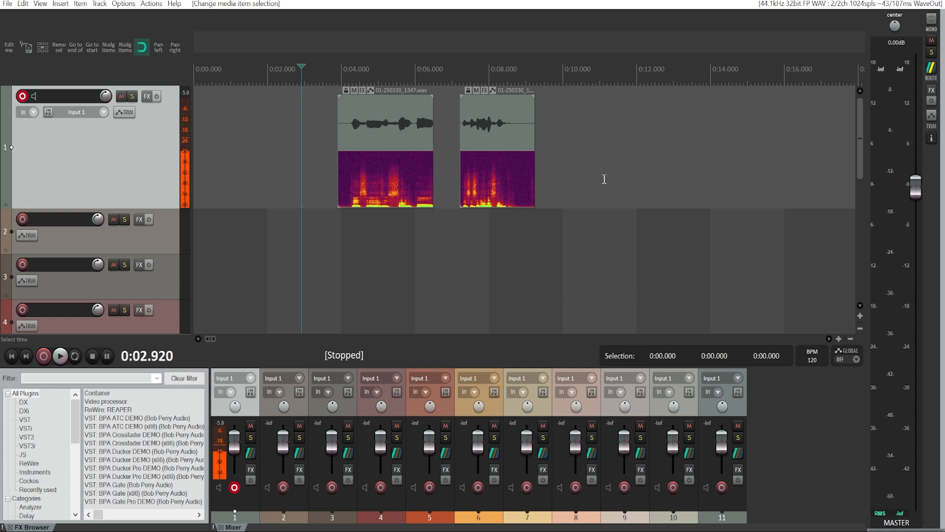